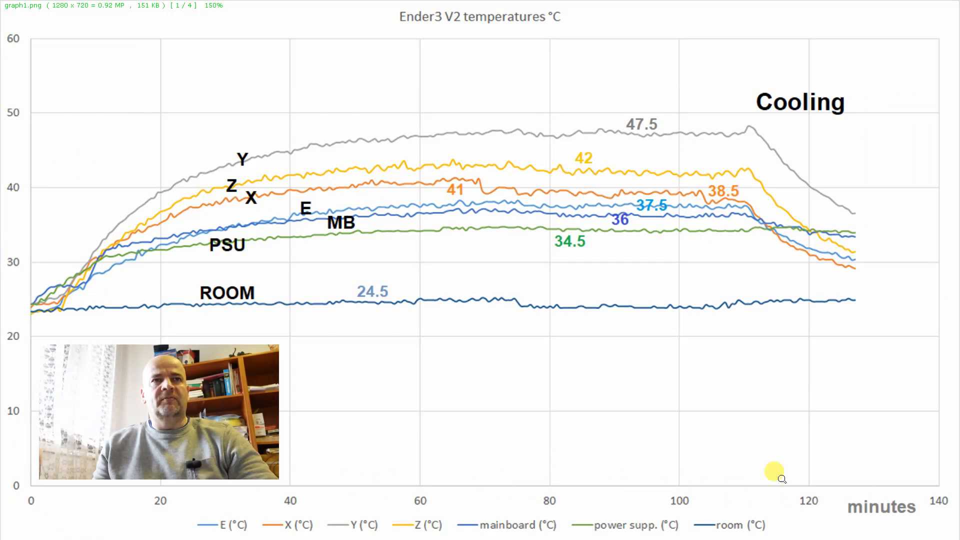
pyautogui.moveTo(600, 133)
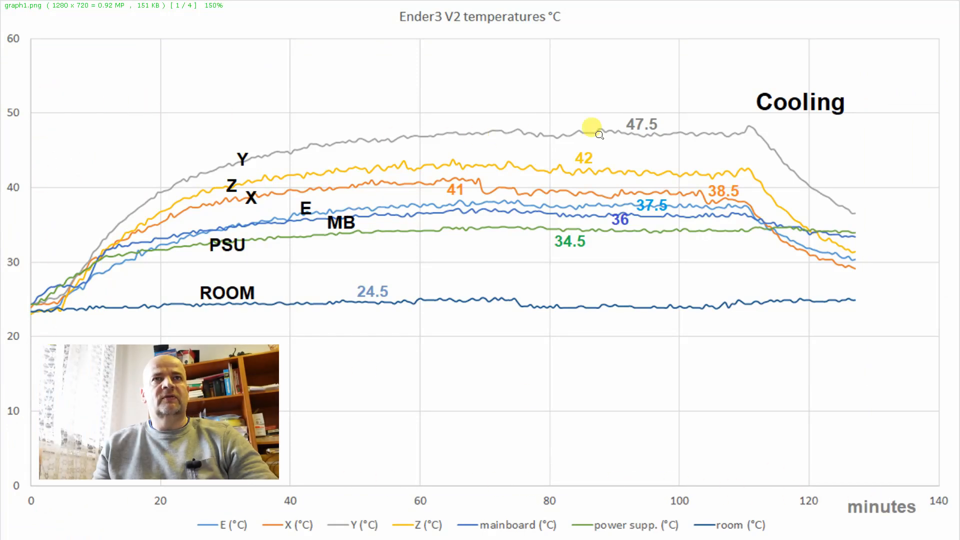
pyautogui.moveTo(435, 126)
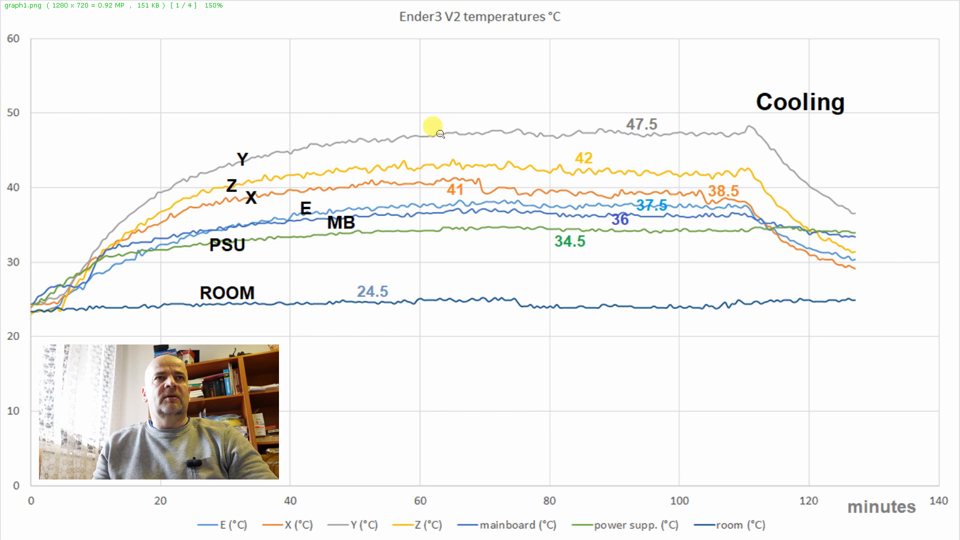
pyautogui.moveTo(415, 133)
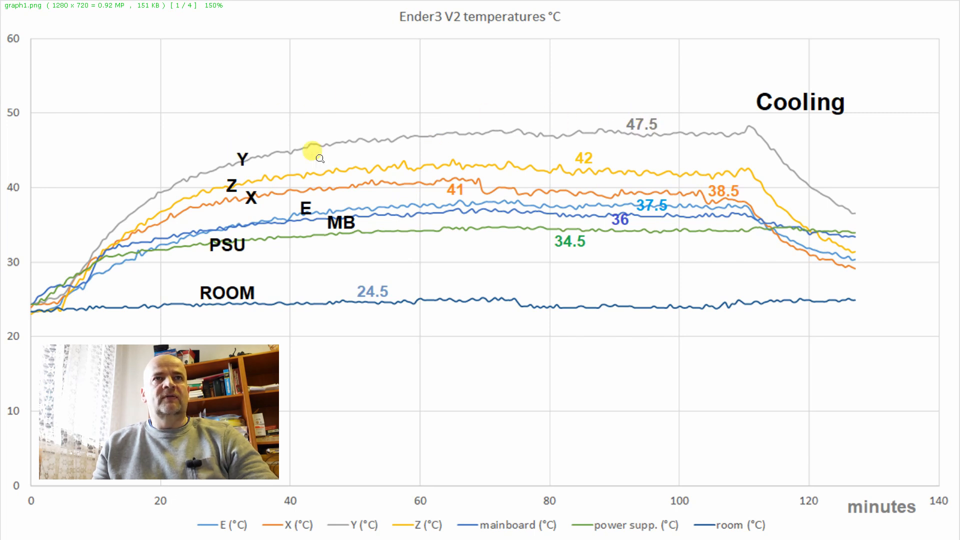
pyautogui.moveTo(579, 158)
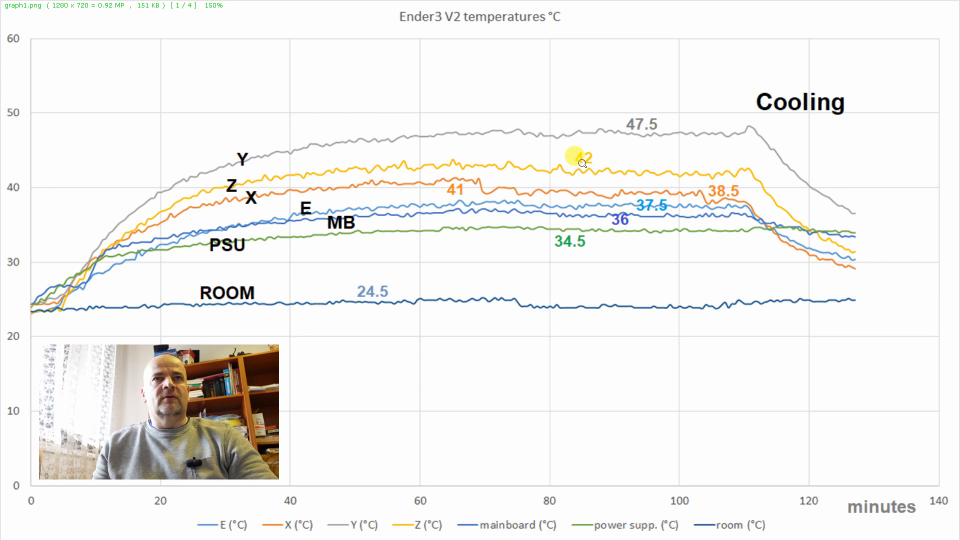
pyautogui.moveTo(482, 179)
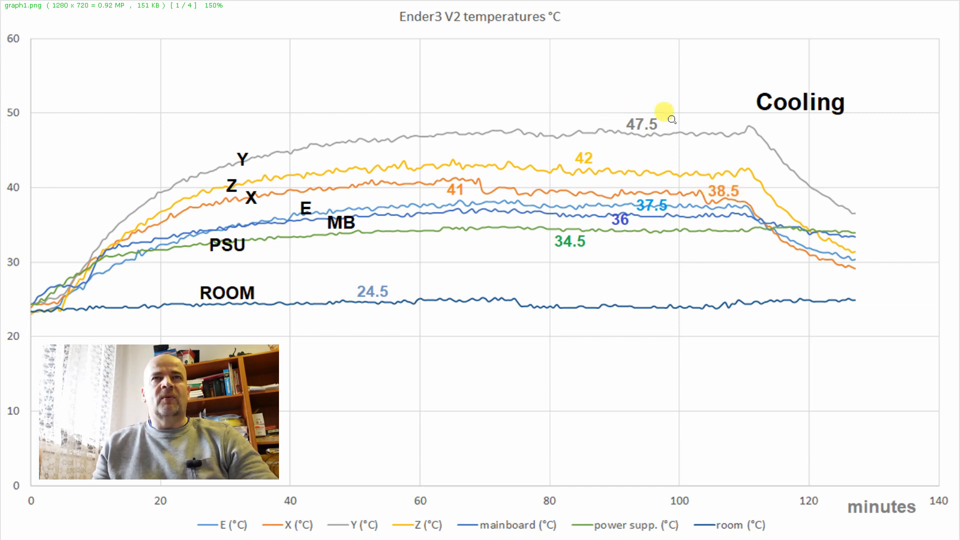
pyautogui.moveTo(643, 127)
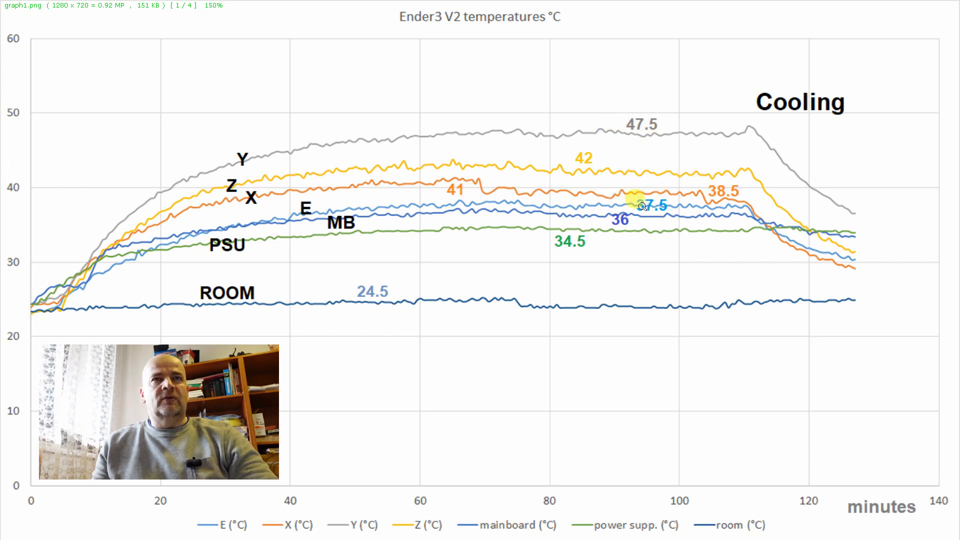
pyautogui.moveTo(611, 219)
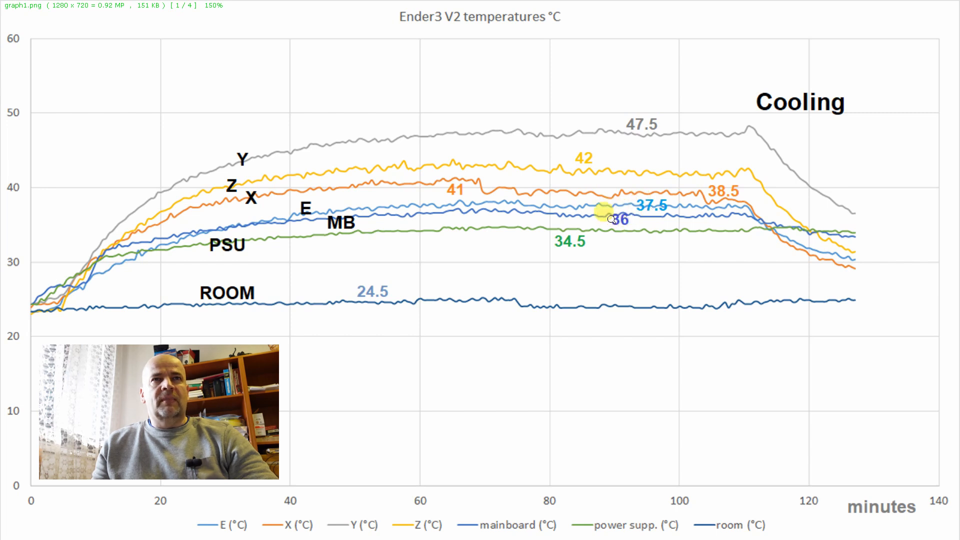
pyautogui.moveTo(551, 239)
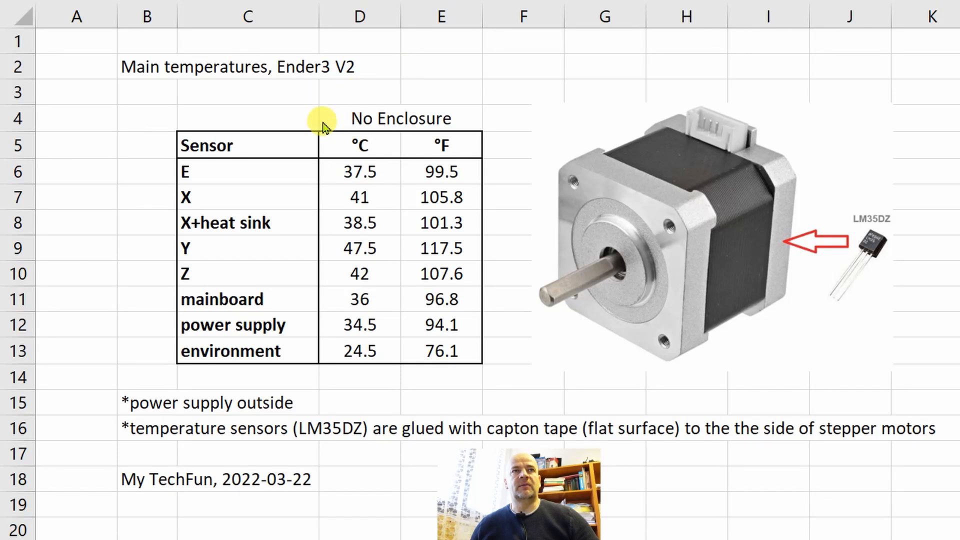
pyautogui.moveTo(450, 135)
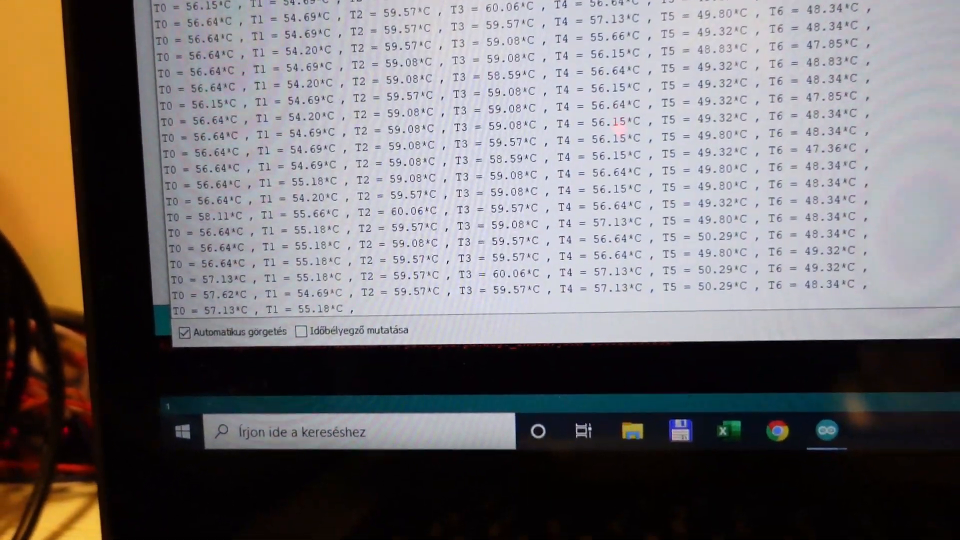
pyautogui.scroll(-3)
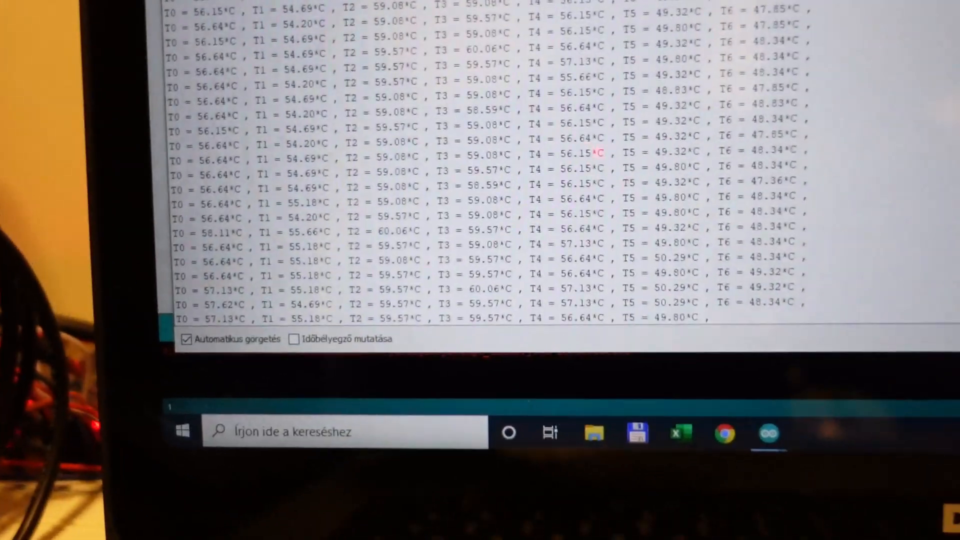